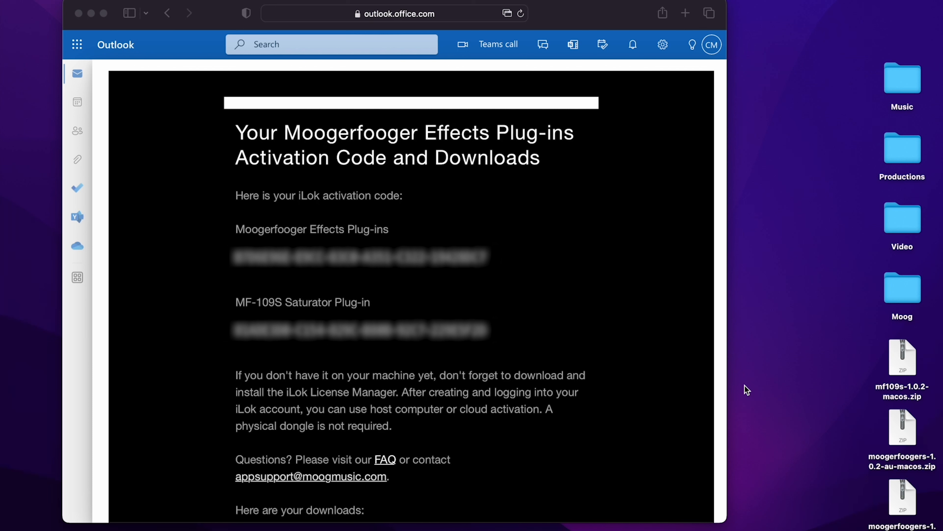
{"action": "mouse_move", "coordinate": [599, 324]}
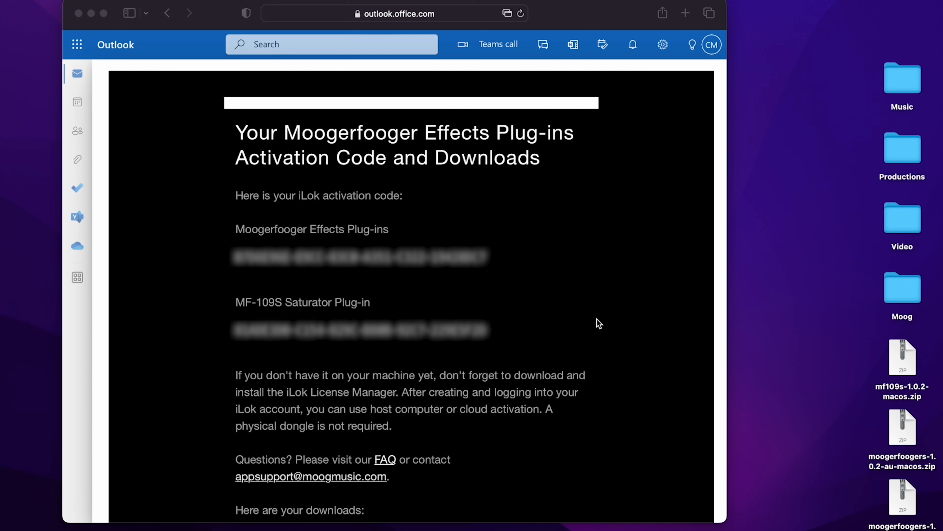
{"action": "mouse_move", "coordinate": [572, 341]}
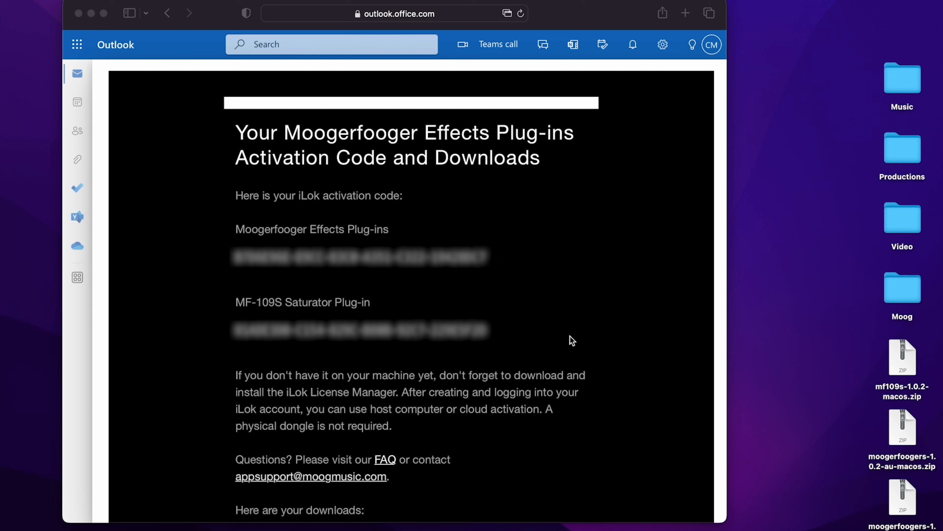
{"action": "mouse_move", "coordinate": [258, 299]}
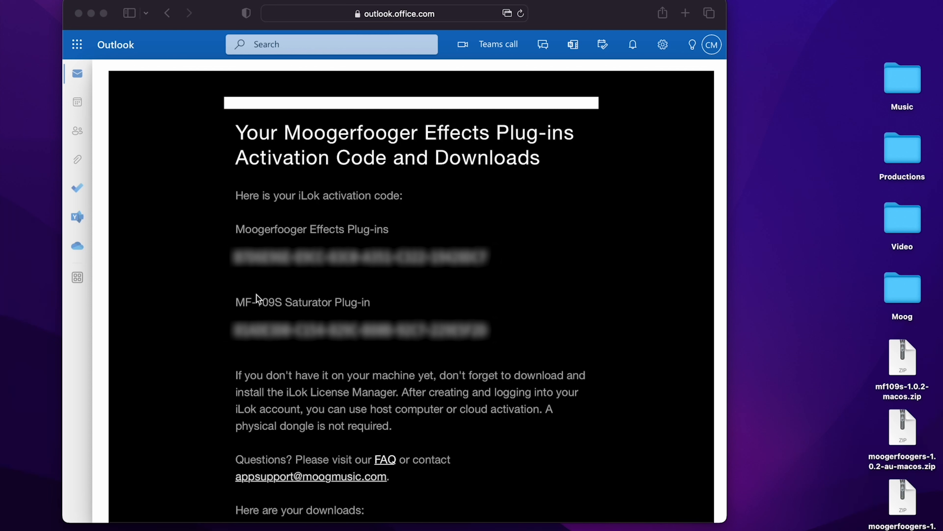
{"action": "mouse_move", "coordinate": [161, 167]}
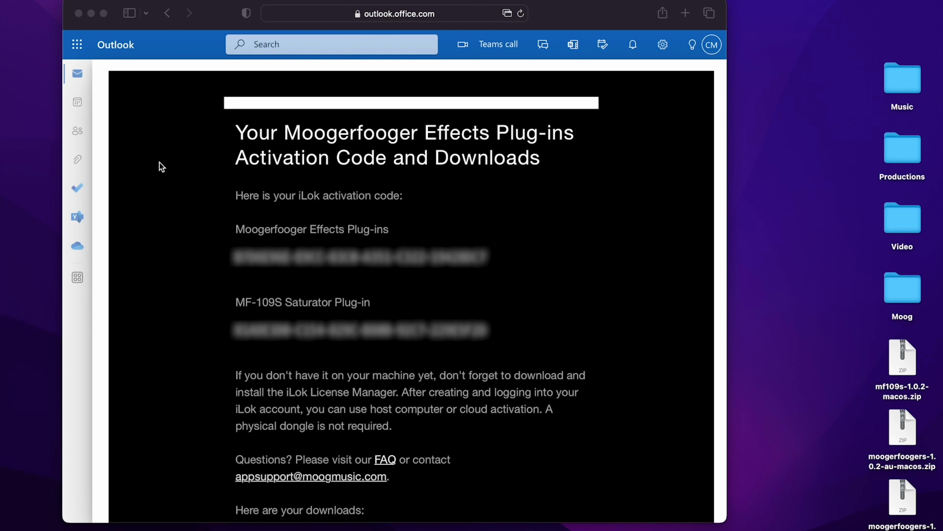
{"action": "mouse_move", "coordinate": [328, 331]}
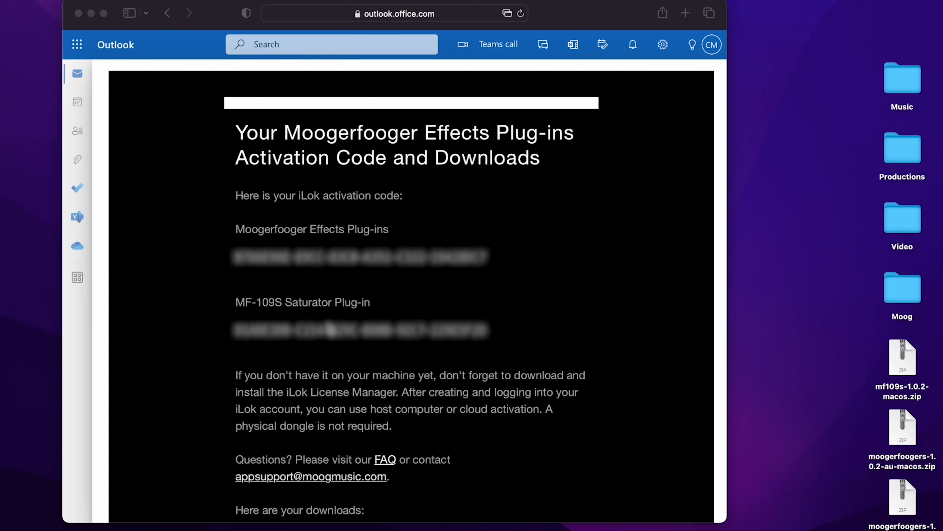
- Scroll the Moog email down to the plug-in download links and the MF-109S free gift section
{"action": "scroll", "scroll_direction": "down", "scroll_amount": 3}
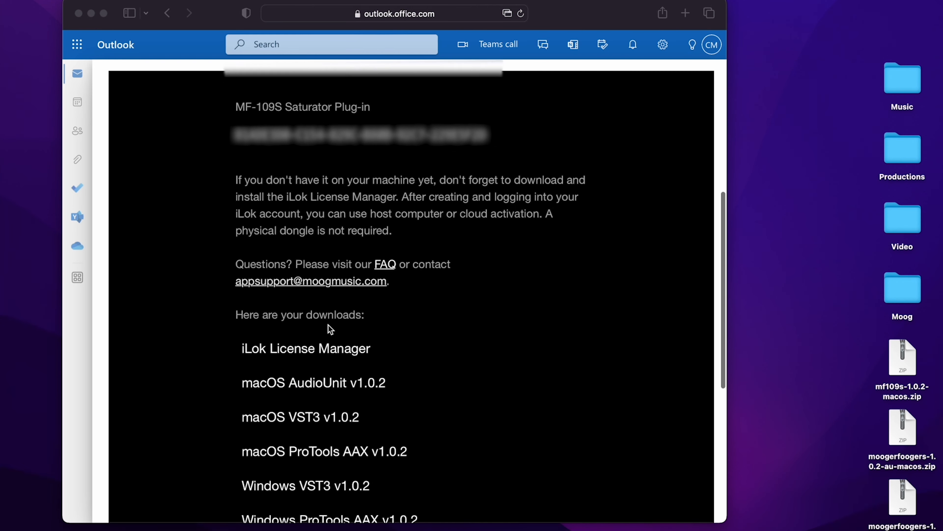
{"action": "scroll", "scroll_direction": "down", "scroll_amount": 3}
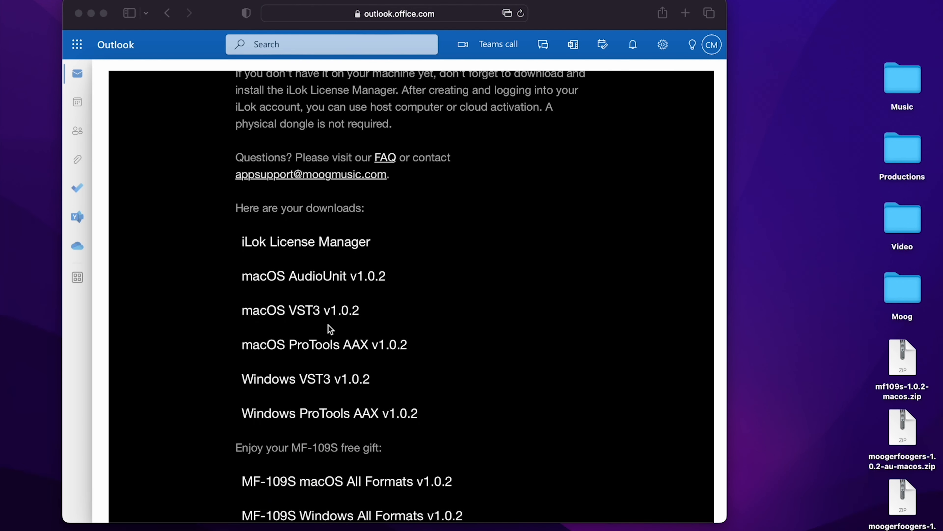
{"action": "scroll", "scroll_direction": "down", "scroll_amount": 3}
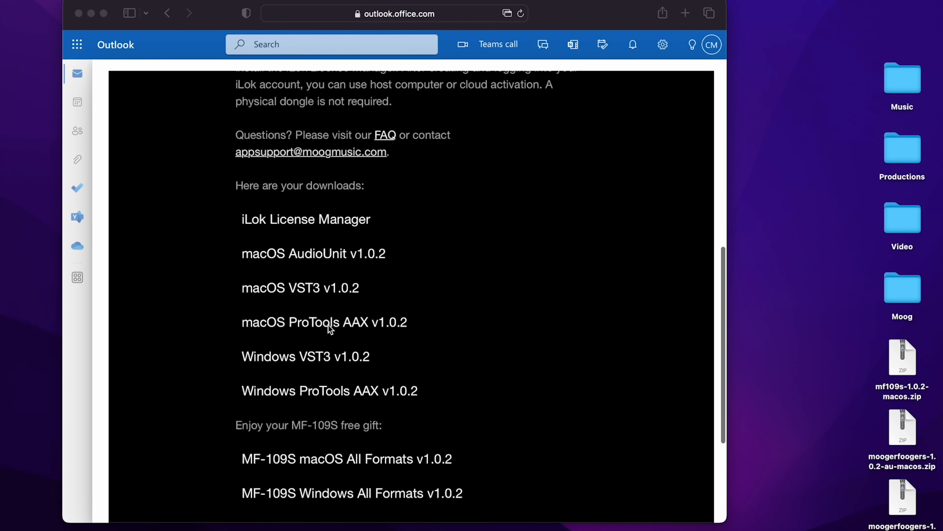
{"action": "scroll", "scroll_direction": "down", "scroll_amount": 3}
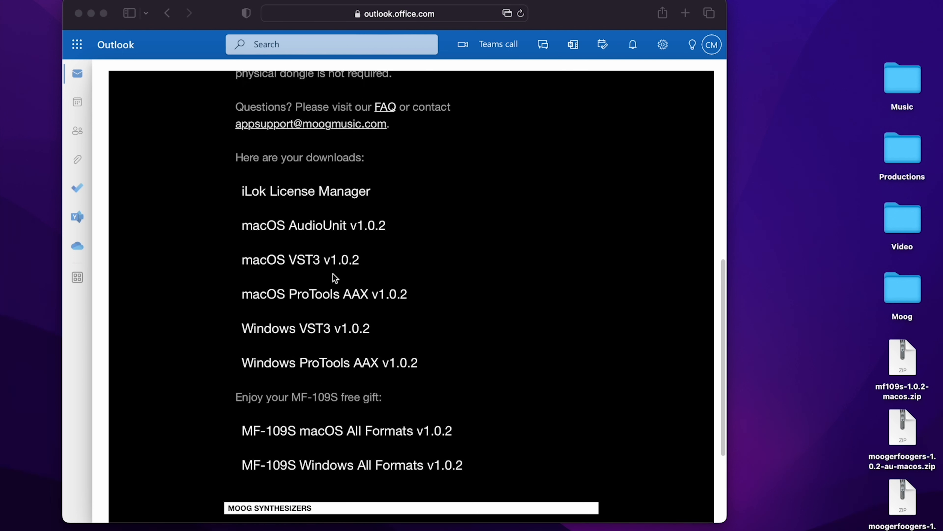
{"action": "mouse_move", "coordinate": [347, 232]}
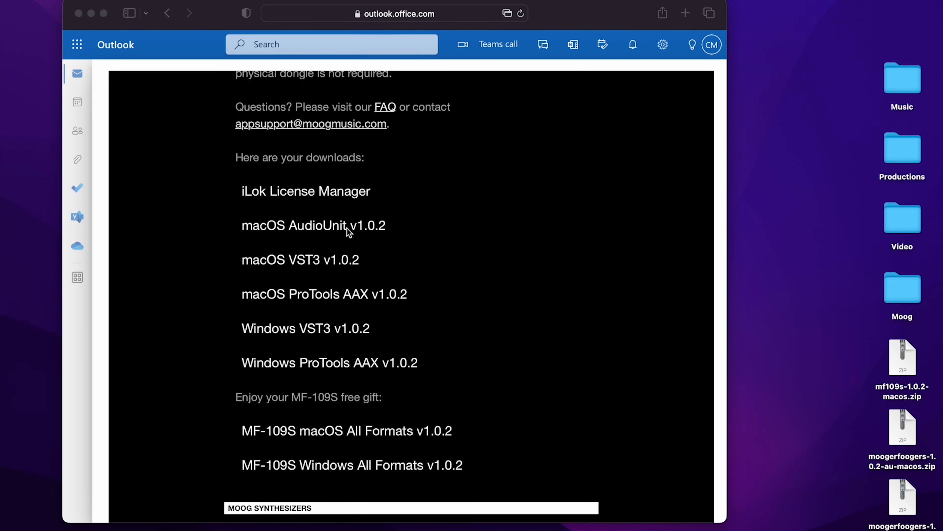
{"action": "mouse_move", "coordinate": [320, 271]}
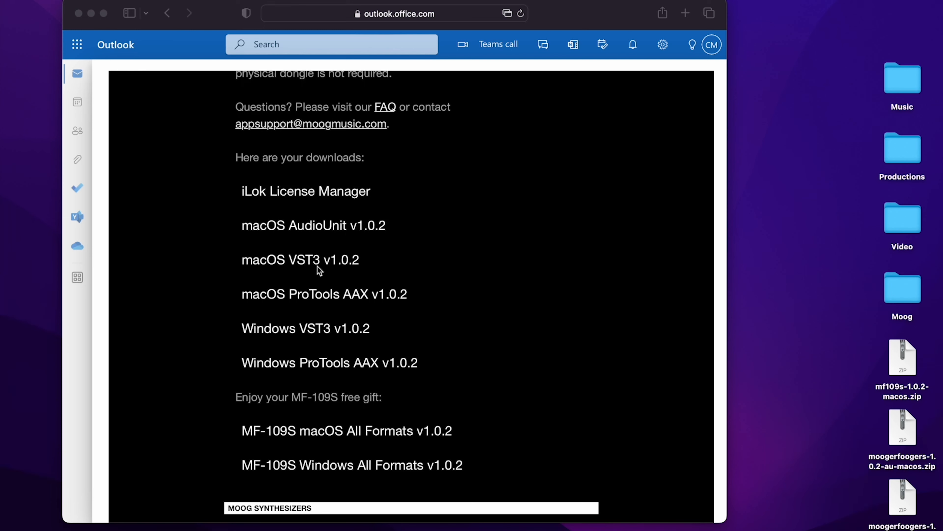
{"action": "scroll", "scroll_direction": "down", "scroll_amount": 3}
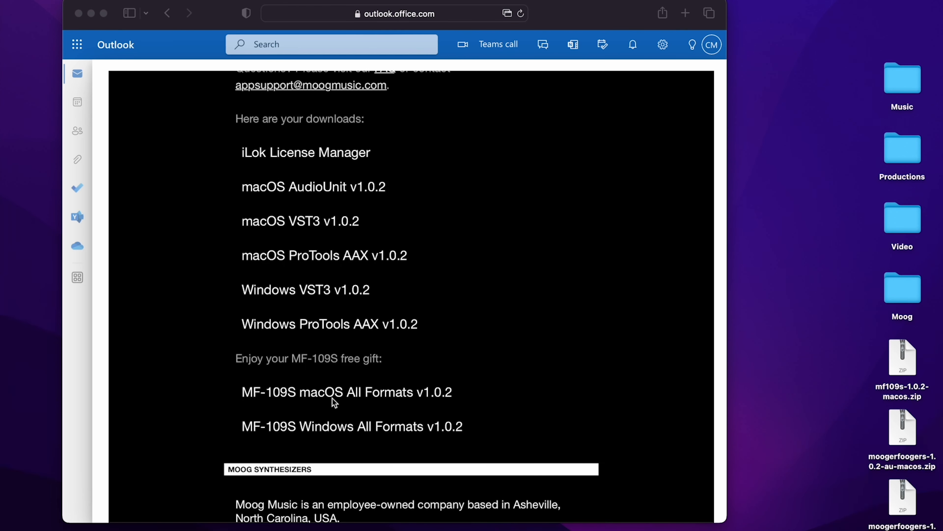
{"action": "mouse_move", "coordinate": [337, 428]}
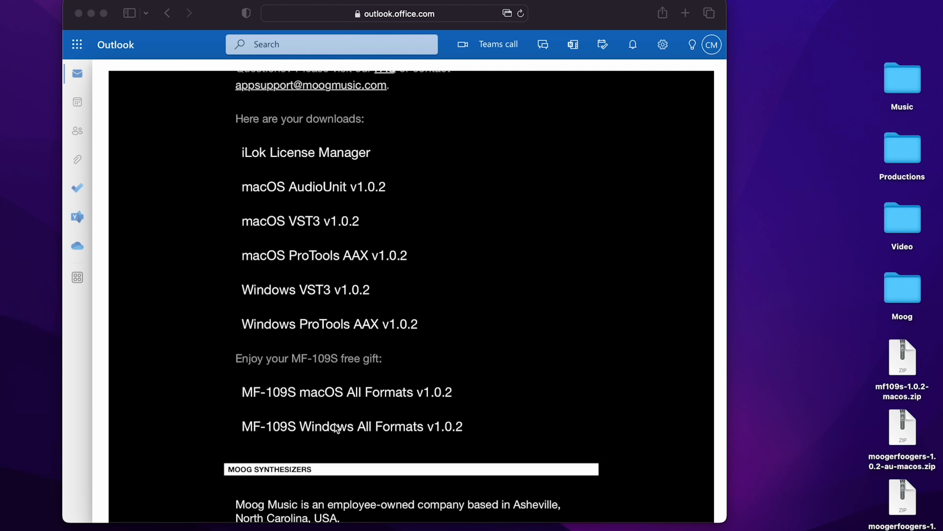
{"action": "mouse_move", "coordinate": [337, 435]}
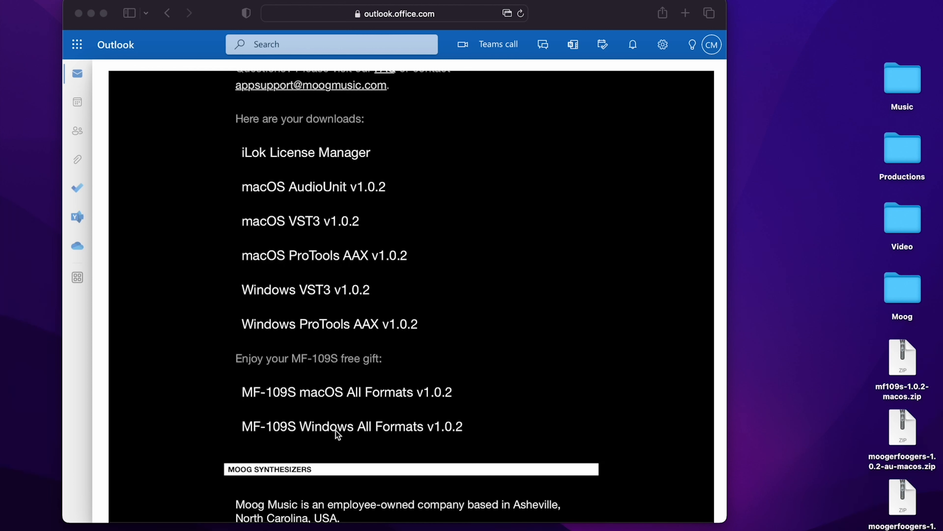
- Run the Moogerfooger 1.0.2 AU and VST3 installers and start iLok activation
{"action": "left_click", "coordinate": [902, 428]}
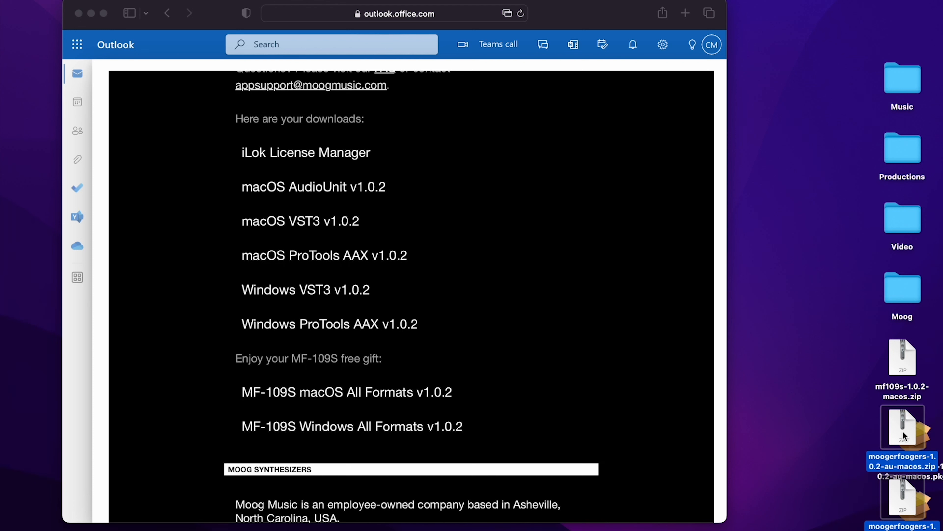
{"action": "right_click", "coordinate": [903, 428]}
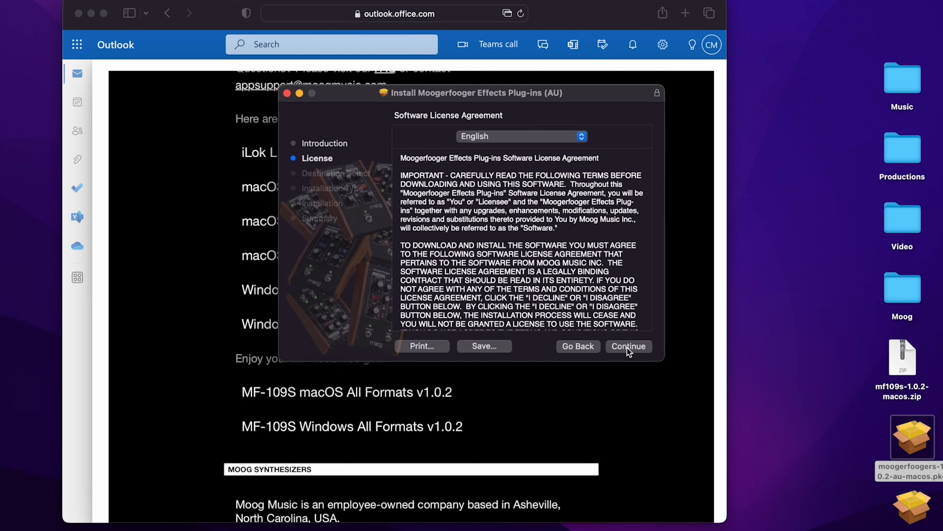
{"action": "left_click", "coordinate": [627, 346]}
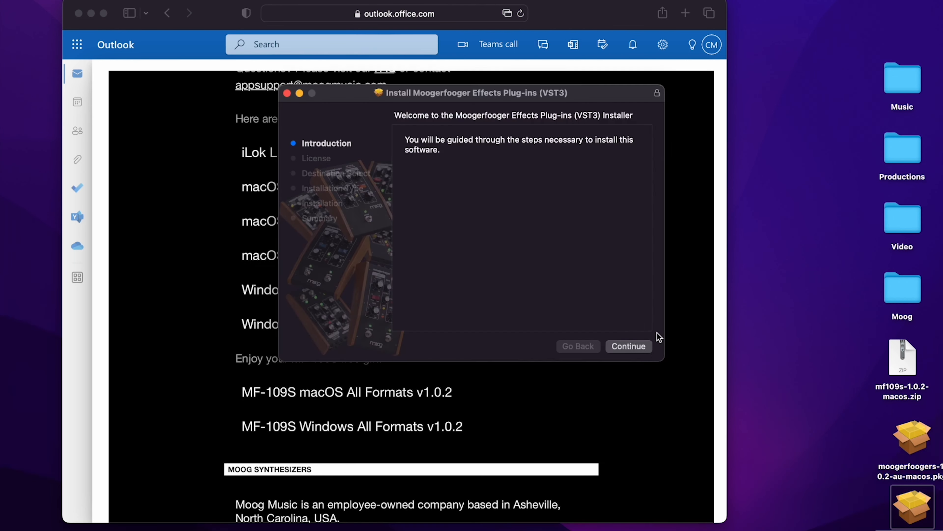
{"action": "left_click", "coordinate": [628, 346]}
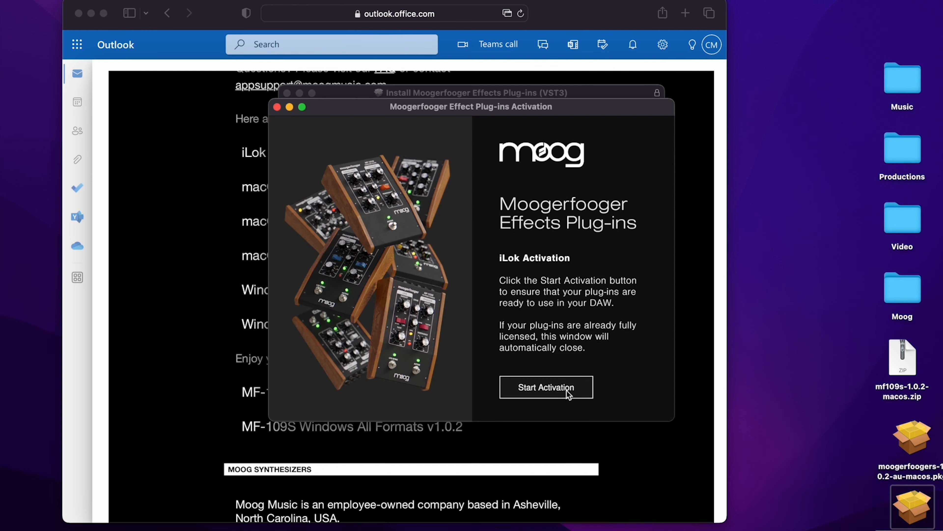
{"action": "left_click", "coordinate": [545, 386]}
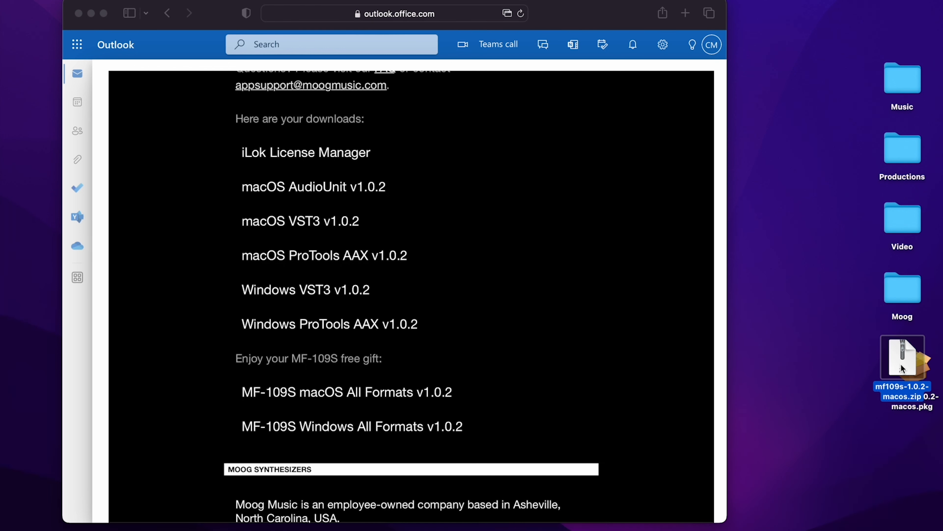
- Launch the mf109s-1.0.2-macos.pkg installer and agree to its license terms
{"action": "right_click", "coordinate": [902, 355]}
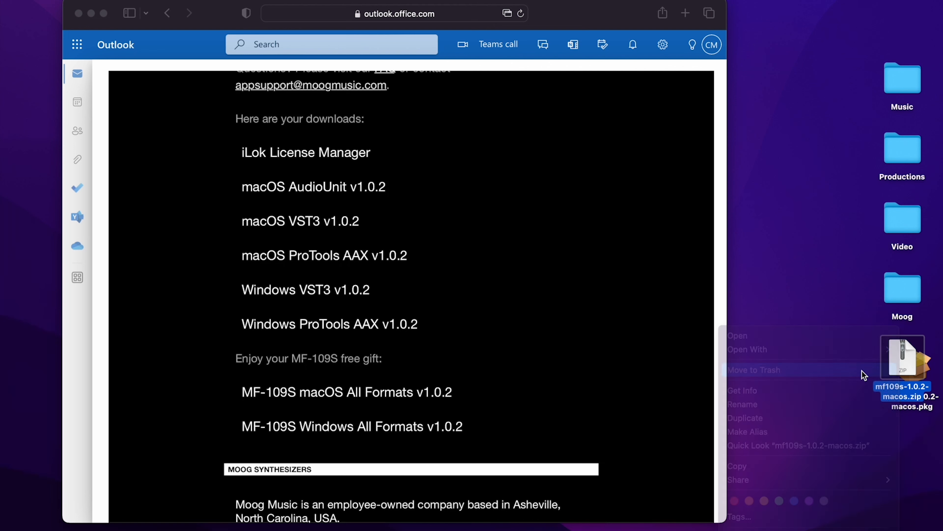
{"action": "left_click", "coordinate": [736, 335]}
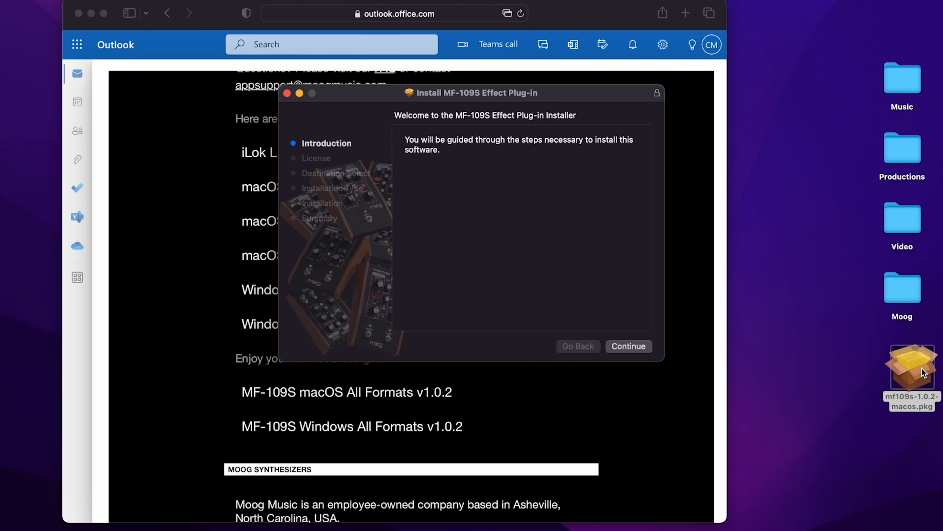
{"action": "left_click", "coordinate": [628, 345]}
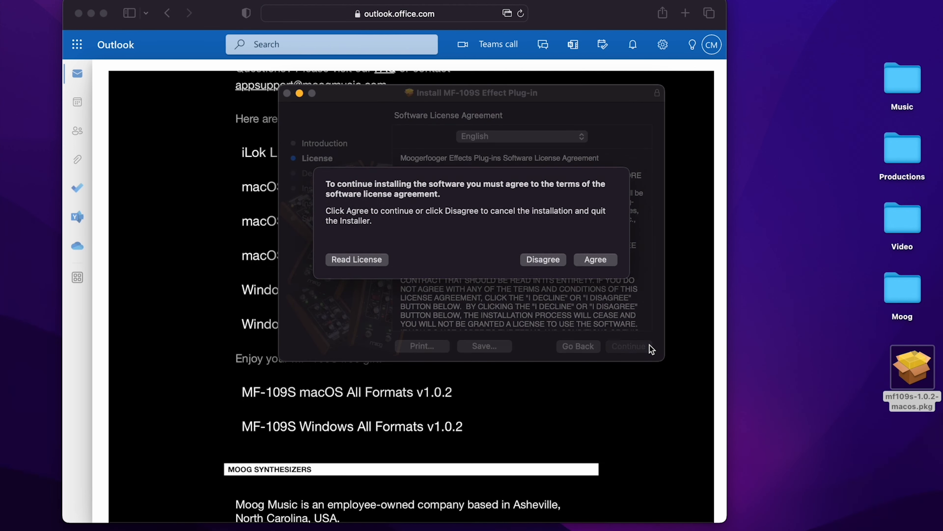
{"action": "left_click", "coordinate": [594, 259]}
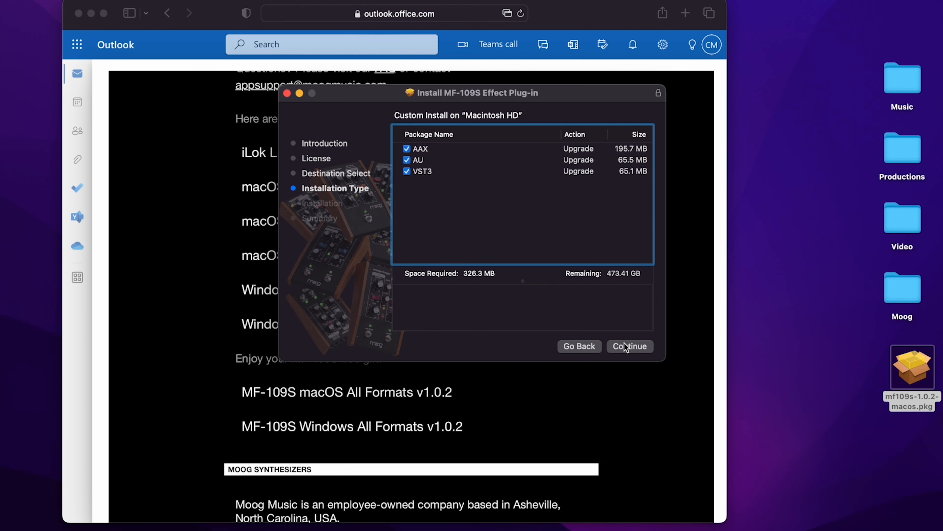
{"action": "mouse_move", "coordinate": [420, 149]}
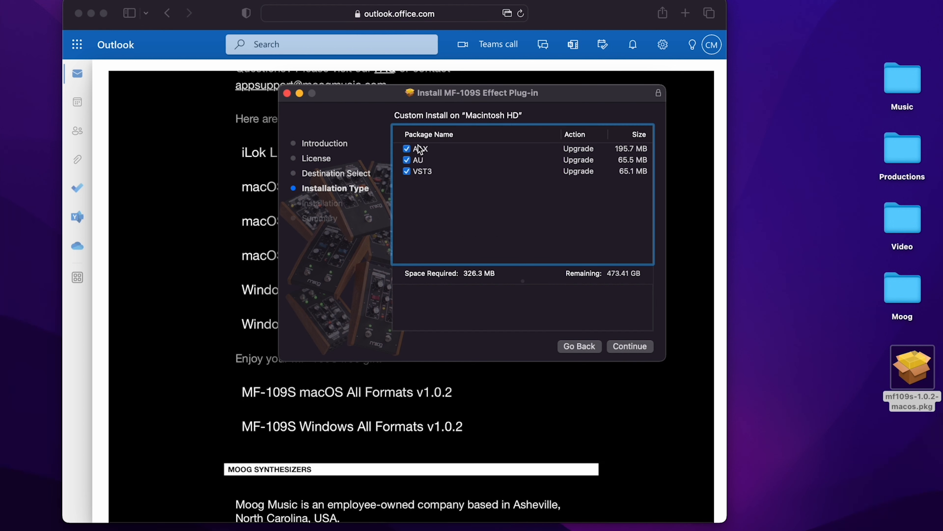
{"action": "mouse_move", "coordinate": [426, 149]}
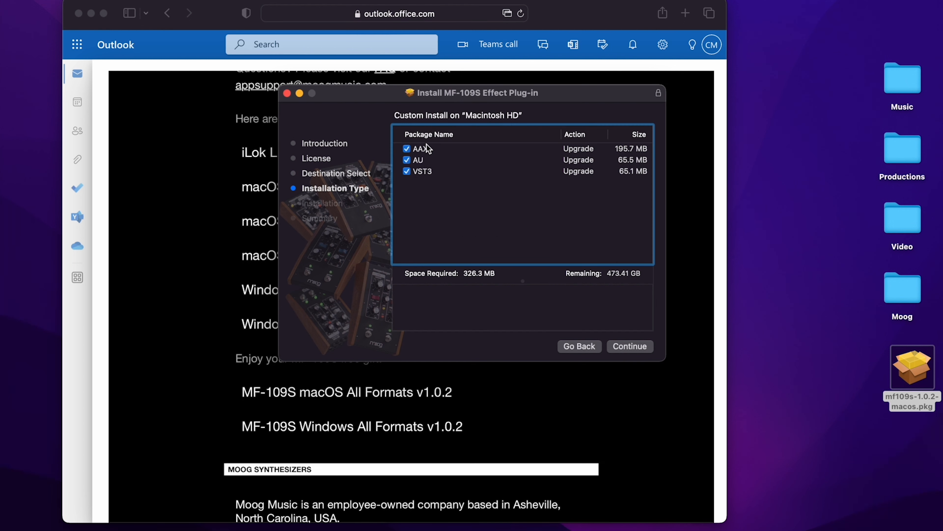
{"action": "mouse_move", "coordinate": [414, 155]}
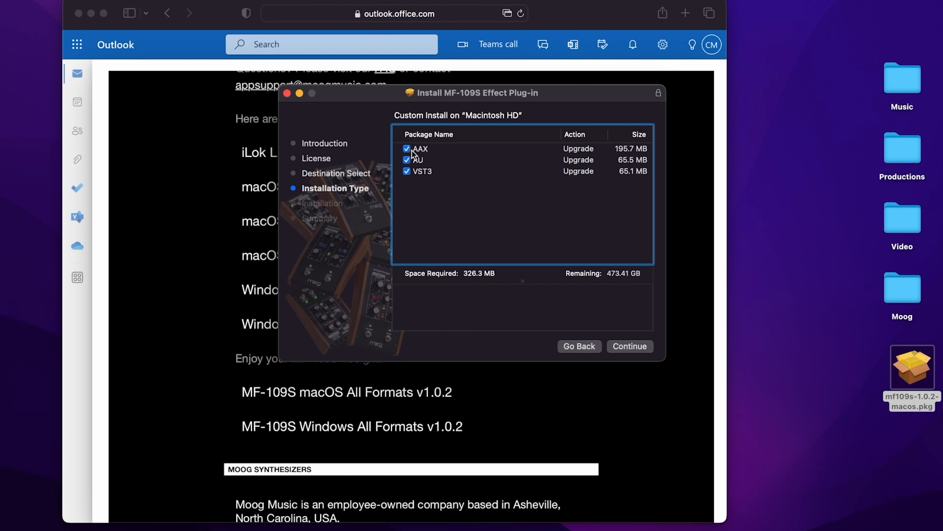
- Deselect the AAX format, keeping AU and VST3, and proceed with the MF-109S install
{"action": "left_click", "coordinate": [408, 149]}
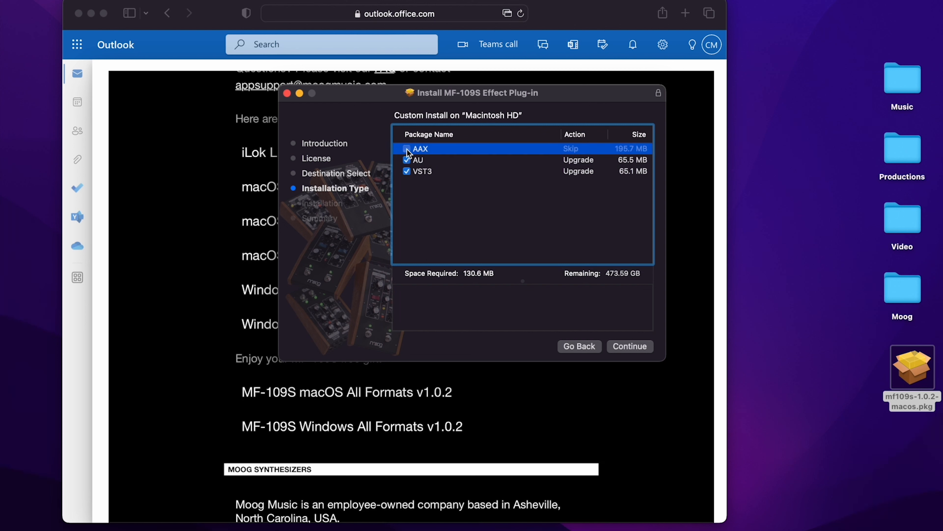
{"action": "left_click", "coordinate": [407, 149]}
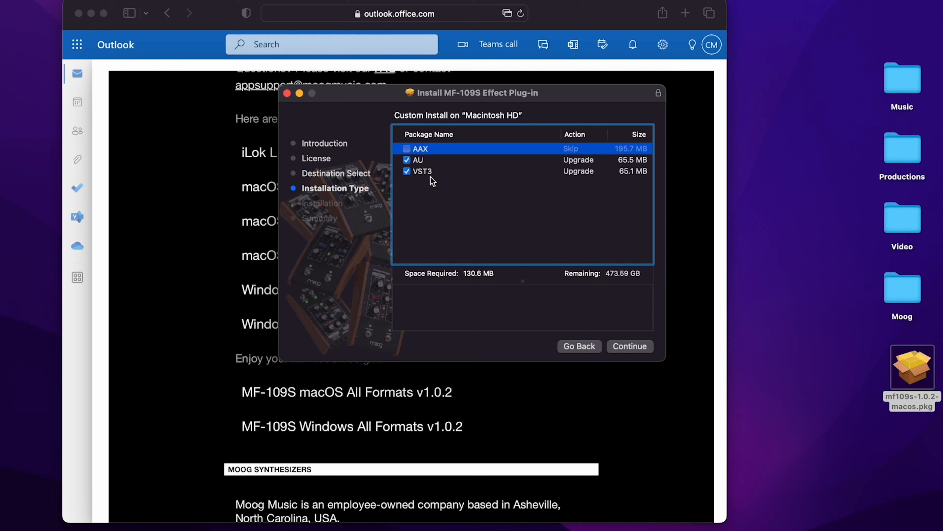
{"action": "left_click", "coordinate": [629, 346]}
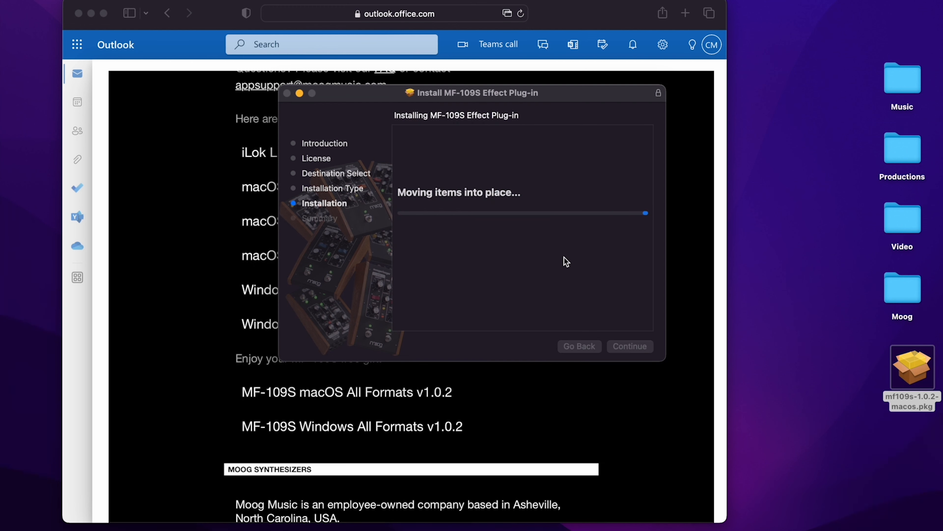